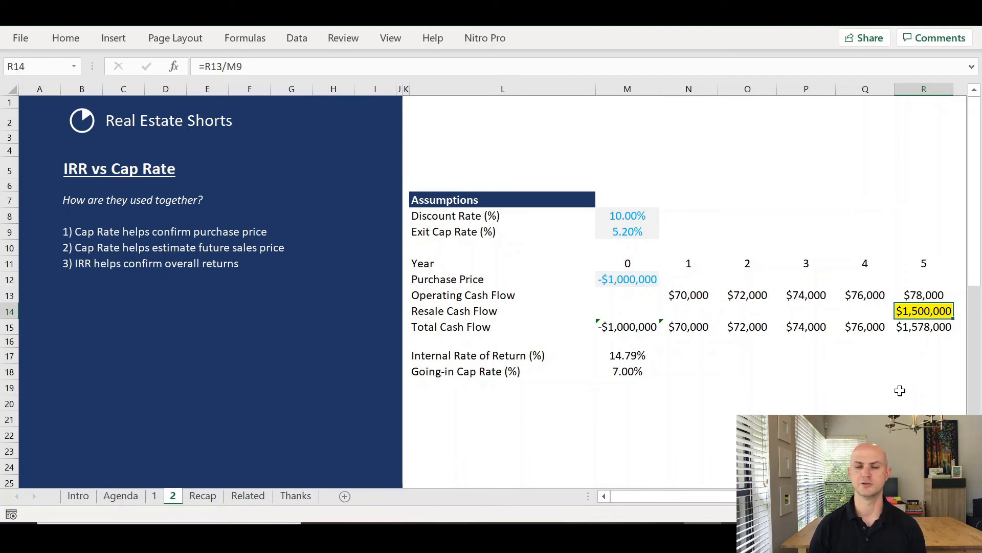
Set the exit cap rate to 7.00%, giving resale $1,114,286 and IRR 9.26%
click(627, 231)
text(7)
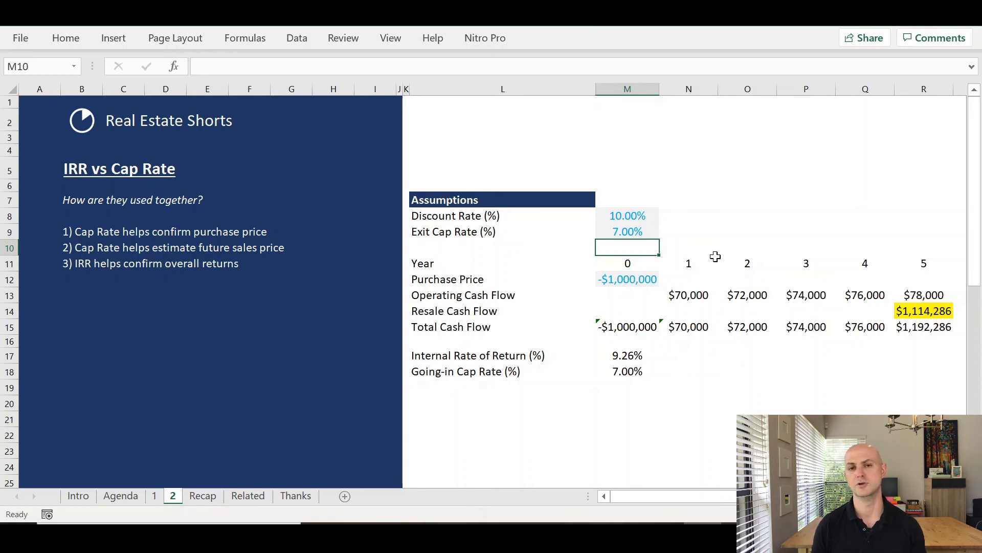
Restore the exit cap rate to 5.2% (resale $1,500,000, IRR 14.79%) and show the Recap sheet
text(5.2%)
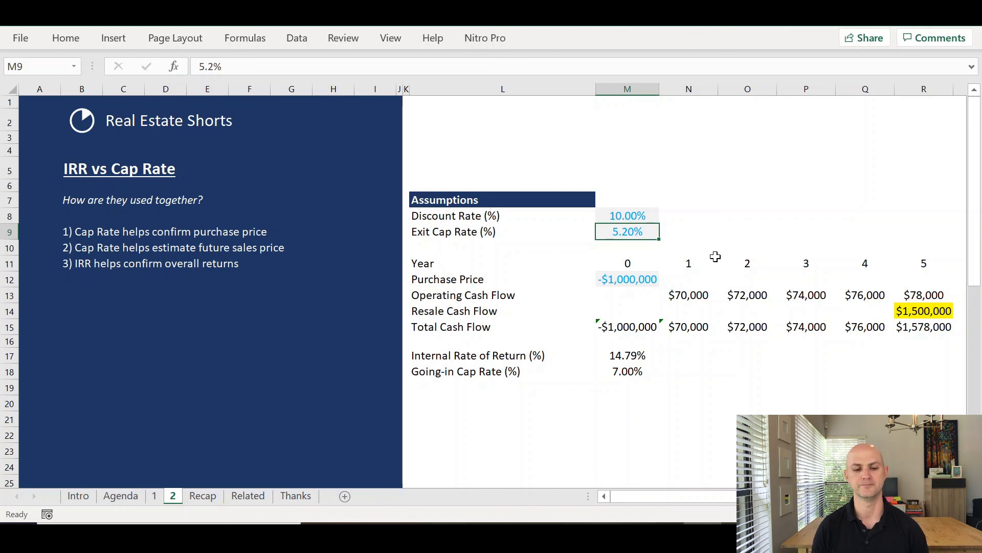
click(203, 495)
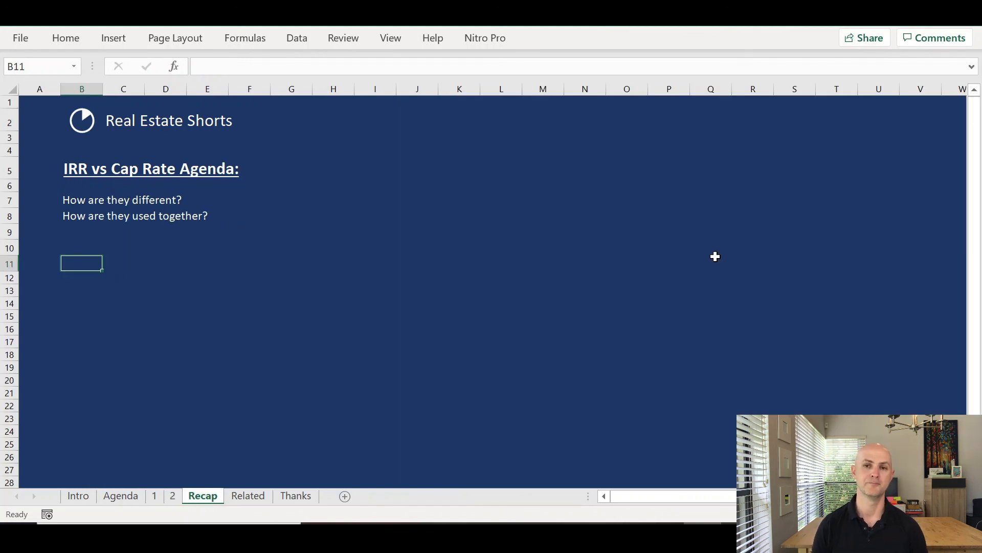